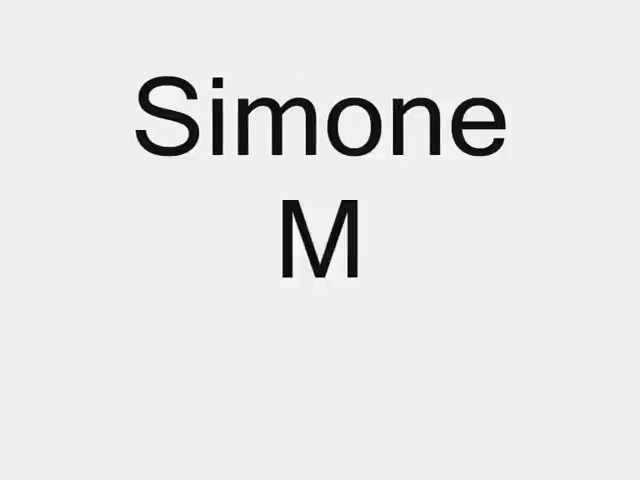
text(arazzi - T)
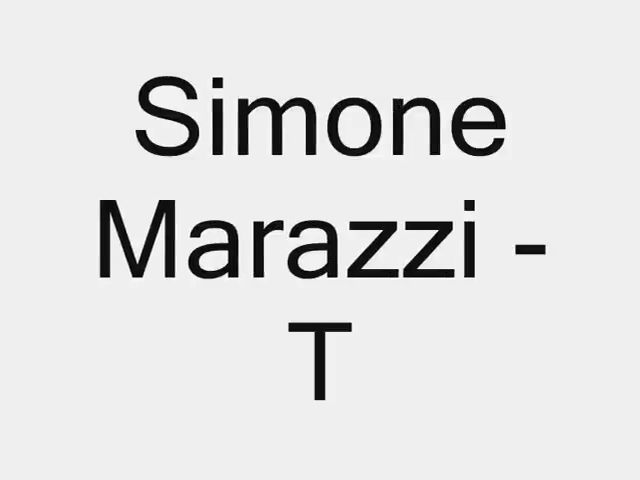